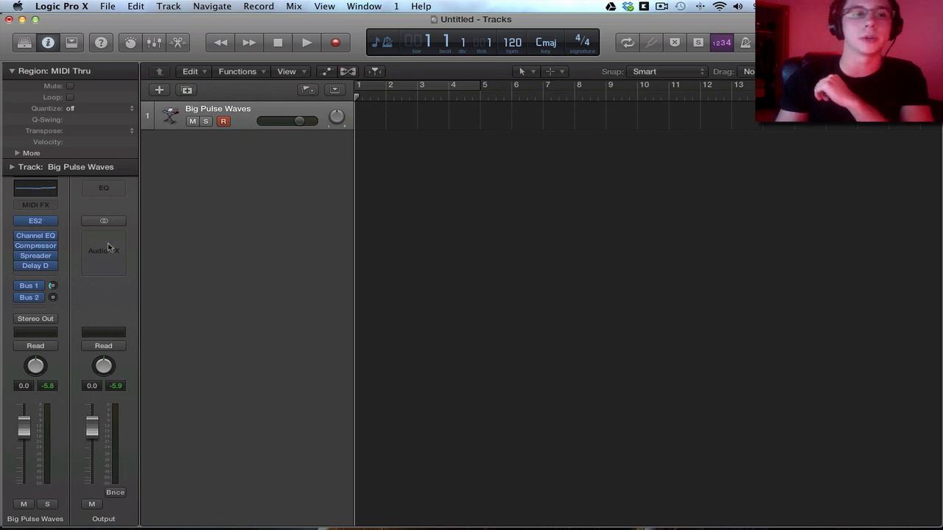
# Step: Insert Chord Trigger into the Big Pulse Waves track's empty MIDI FX slot
pyautogui.click(36, 189)
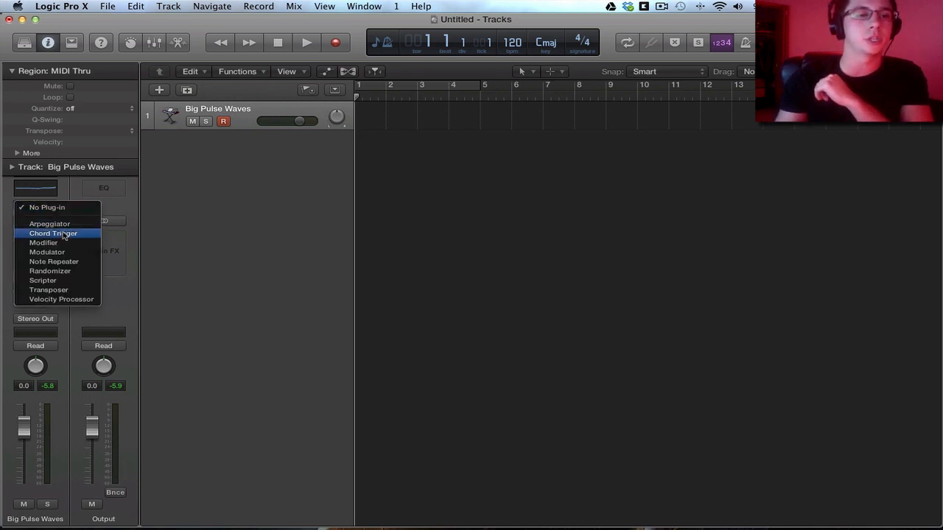
pyautogui.click(52, 234)
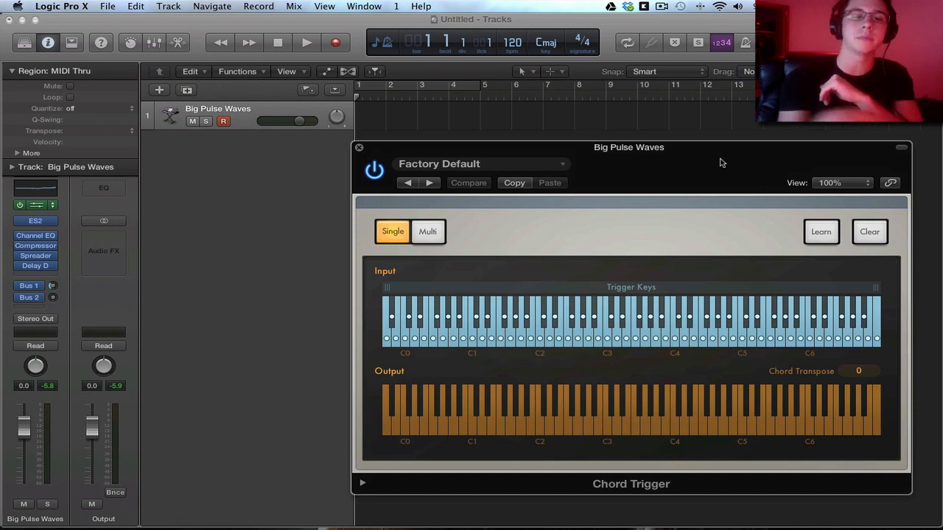
pyautogui.moveTo(725, 204)
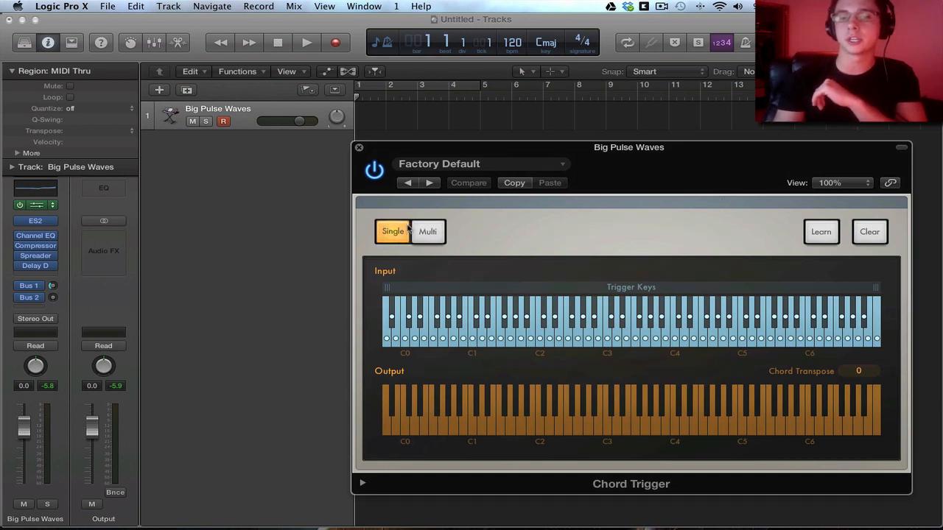
pyautogui.click(821, 232)
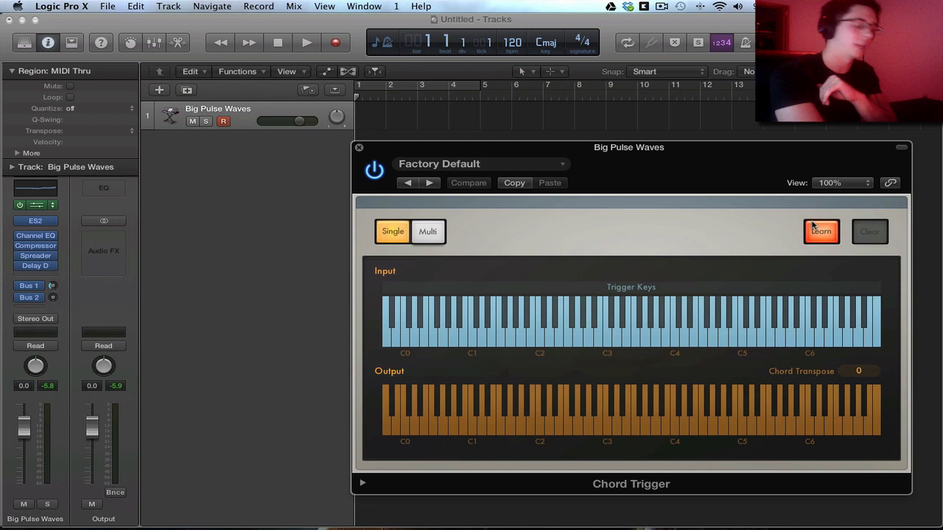
pyautogui.click(821, 231)
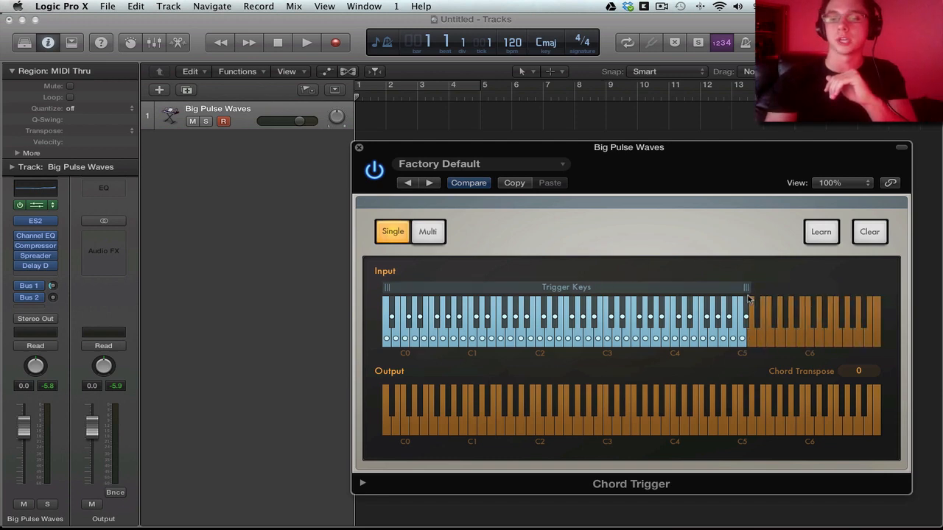
pyautogui.moveTo(746, 288); pyautogui.dragTo(621, 288)
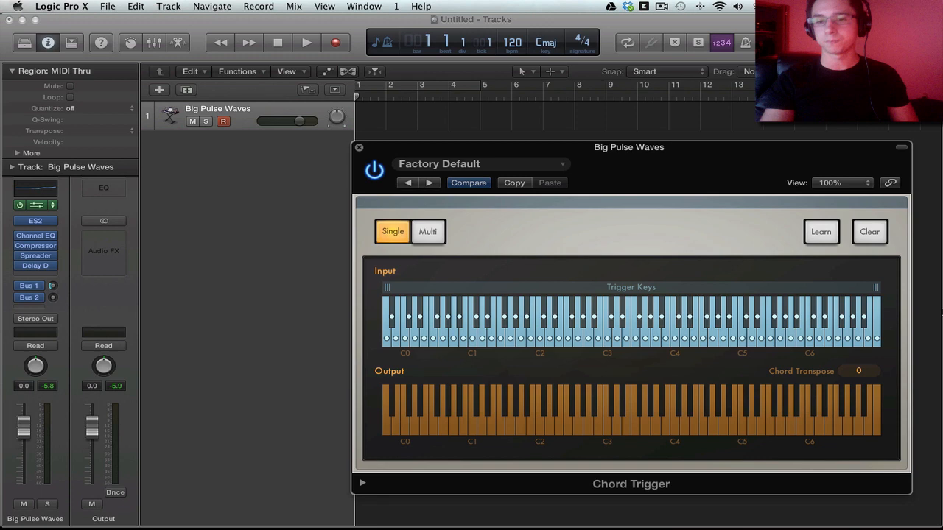
pyautogui.click(870, 231)
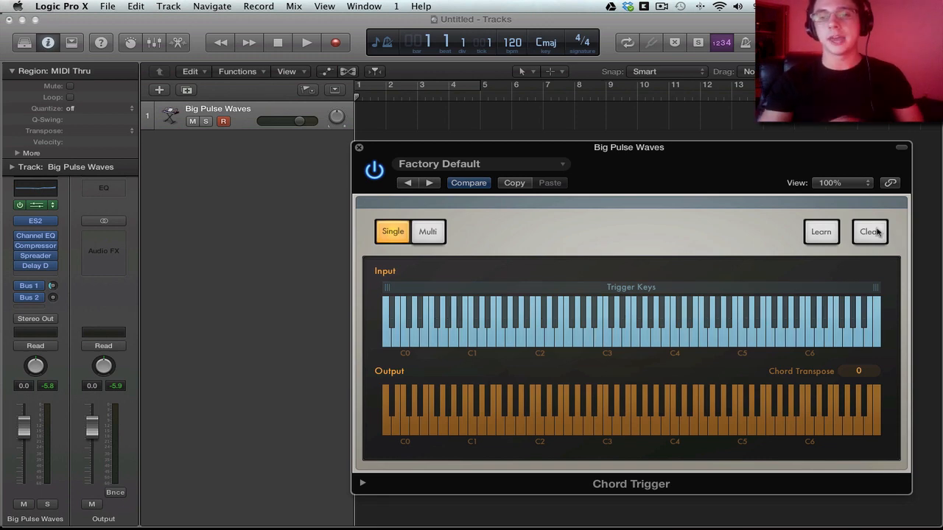
pyautogui.click(821, 232)
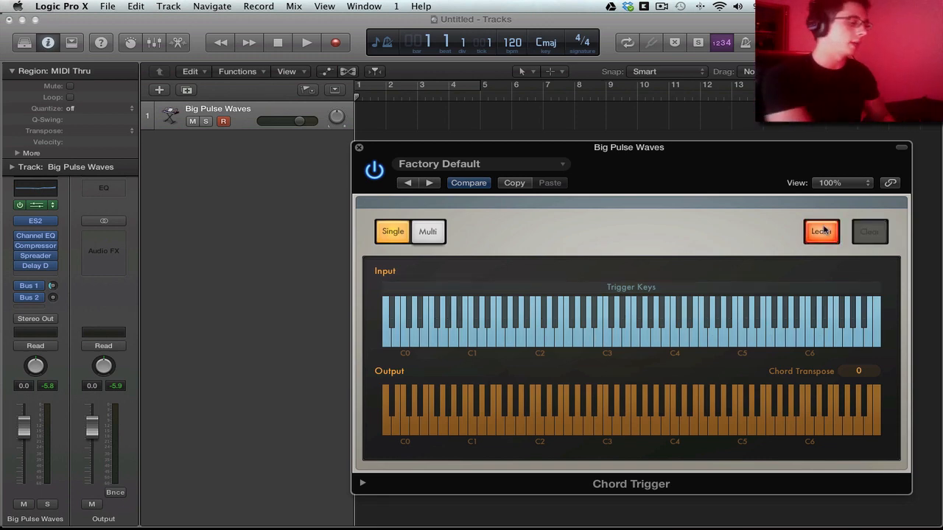
pyautogui.click(821, 231)
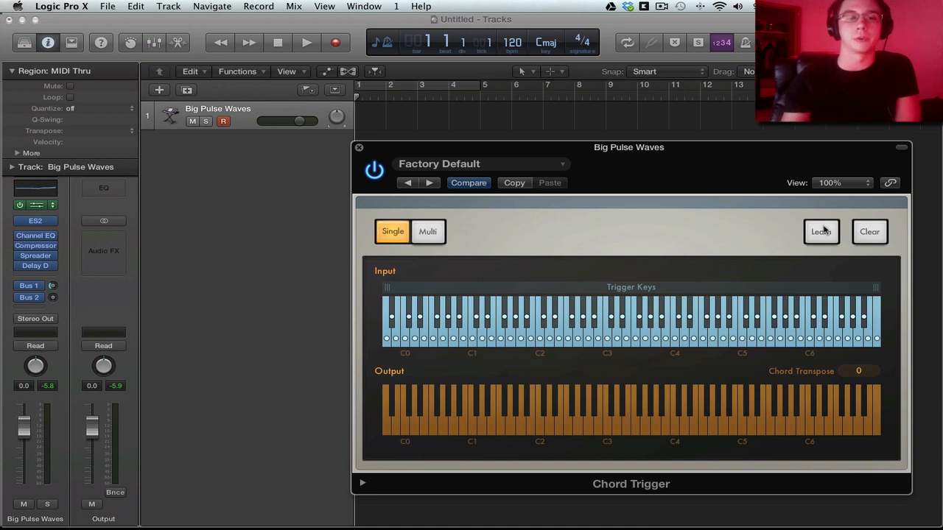
# Step: Set the Chord Trigger plug-in to Multi mode
pyautogui.click(427, 231)
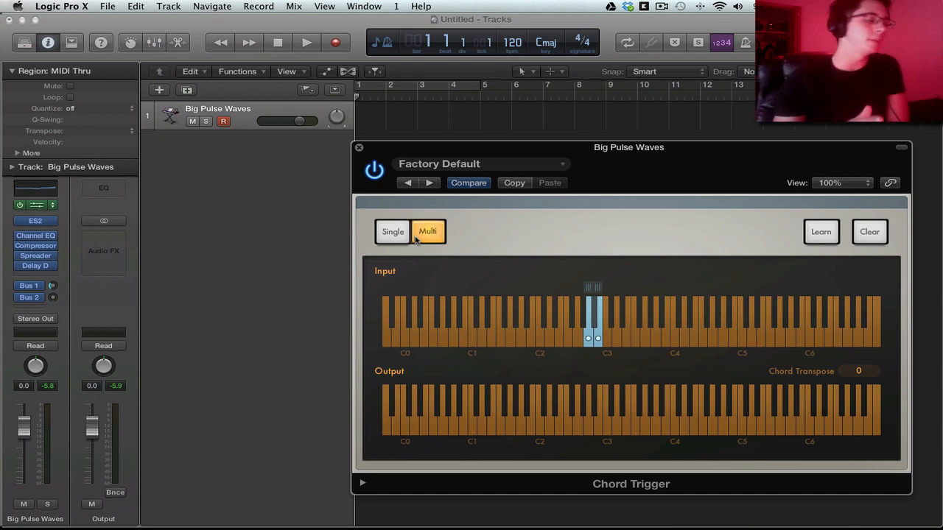
pyautogui.moveTo(765, 261)
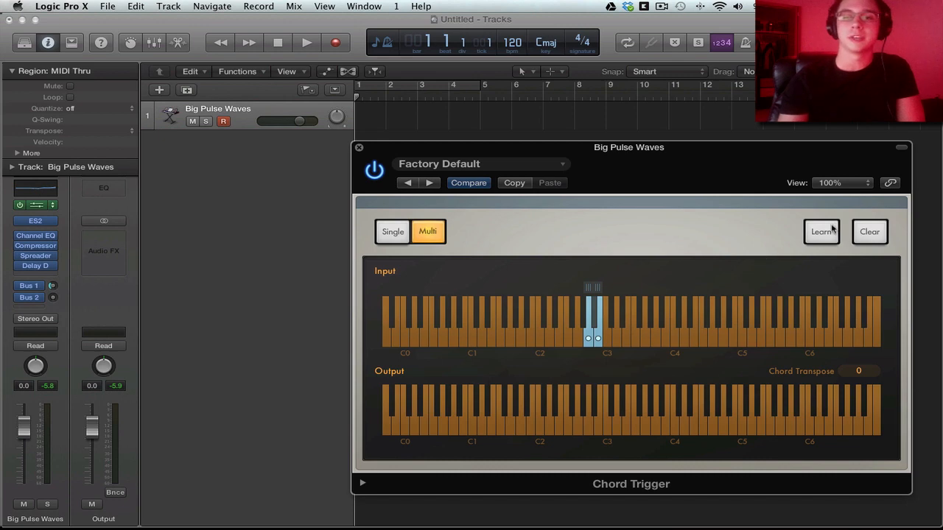
# Step: Learn two more trigger keys near C3 with their chords, then move the Chord Trigger window
pyautogui.click(821, 231)
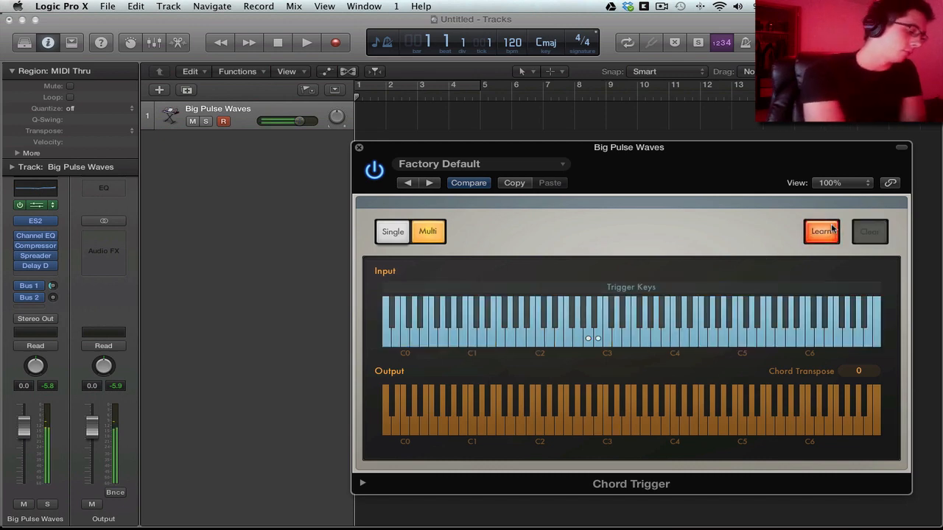
pyautogui.click(626, 338)
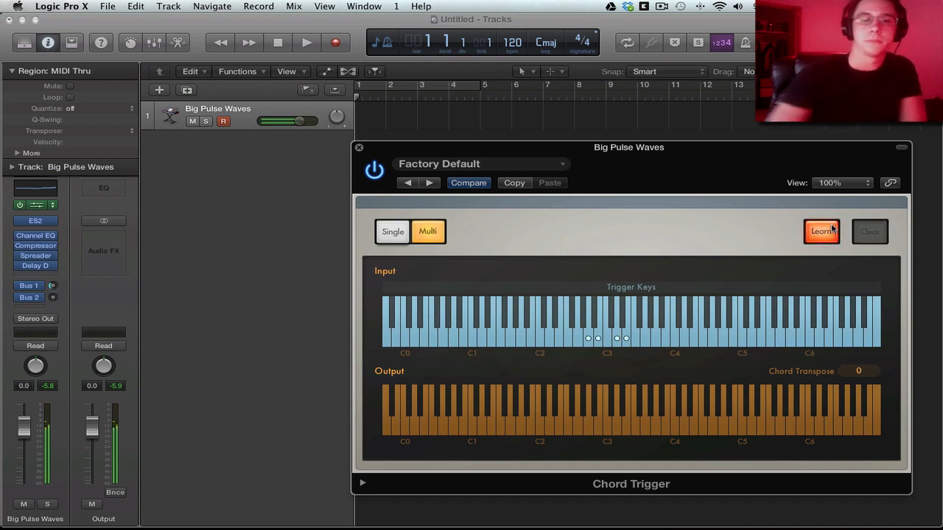
pyautogui.click(821, 231)
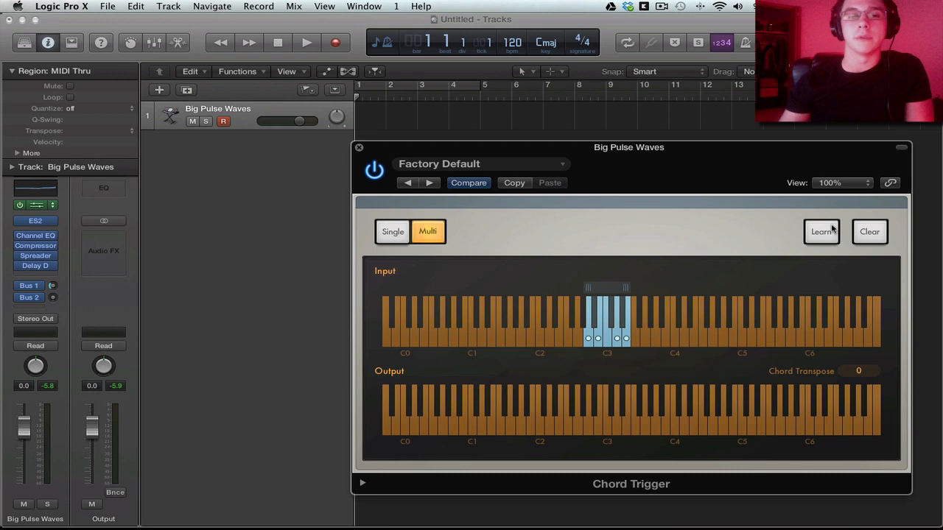
pyautogui.moveTo(764, 140)
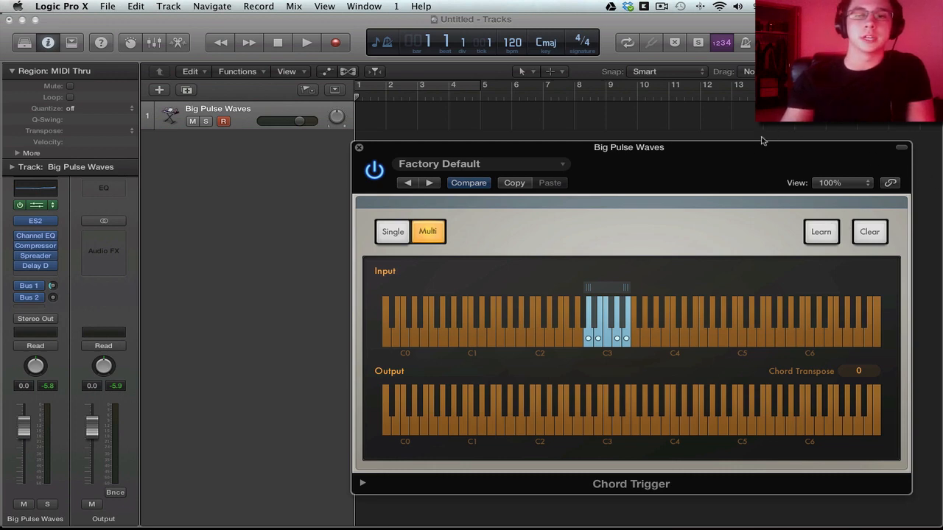
pyautogui.moveTo(629, 147); pyautogui.dragTo(465, 157)
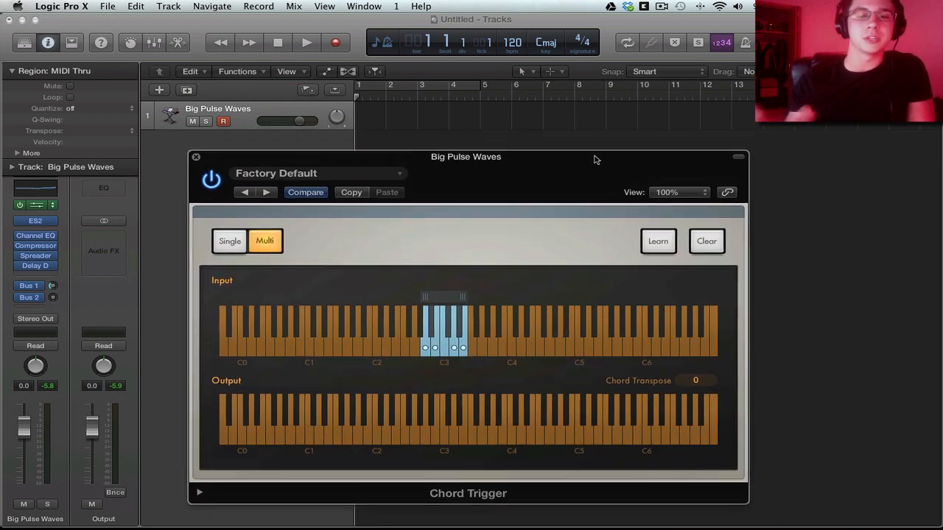